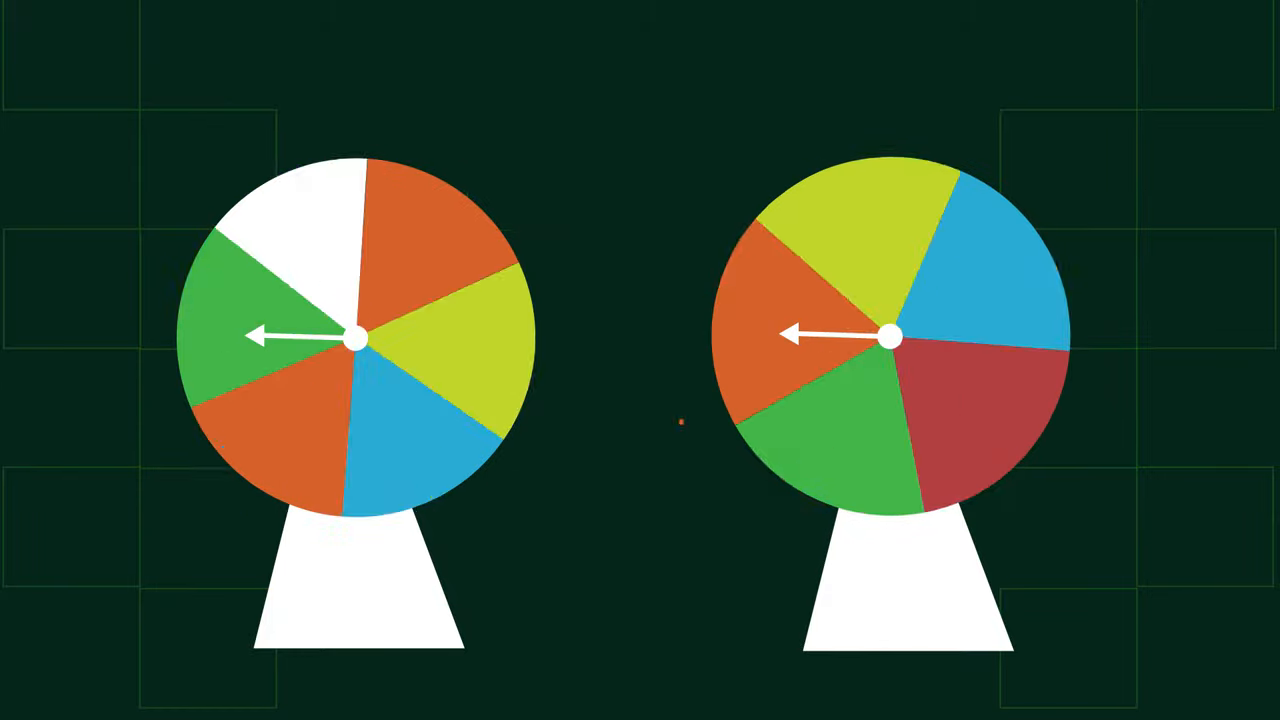
pyautogui.click(640, 464)
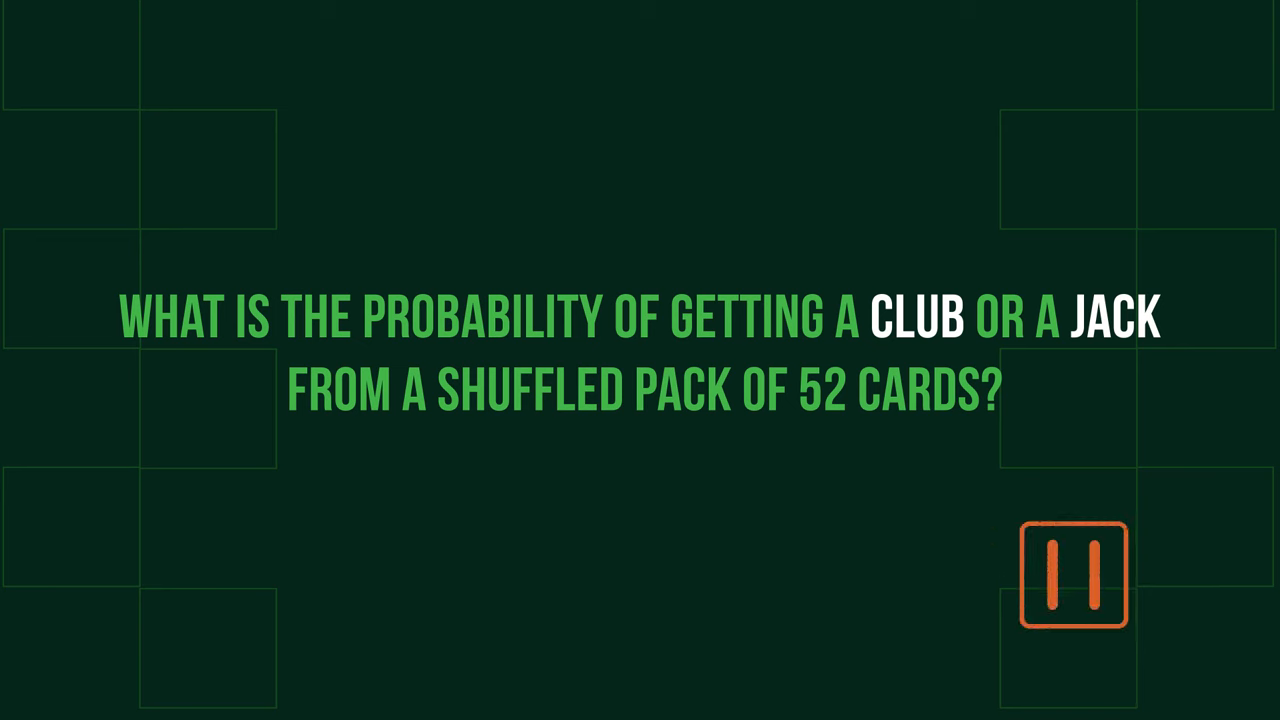
pyautogui.click(1073, 575)
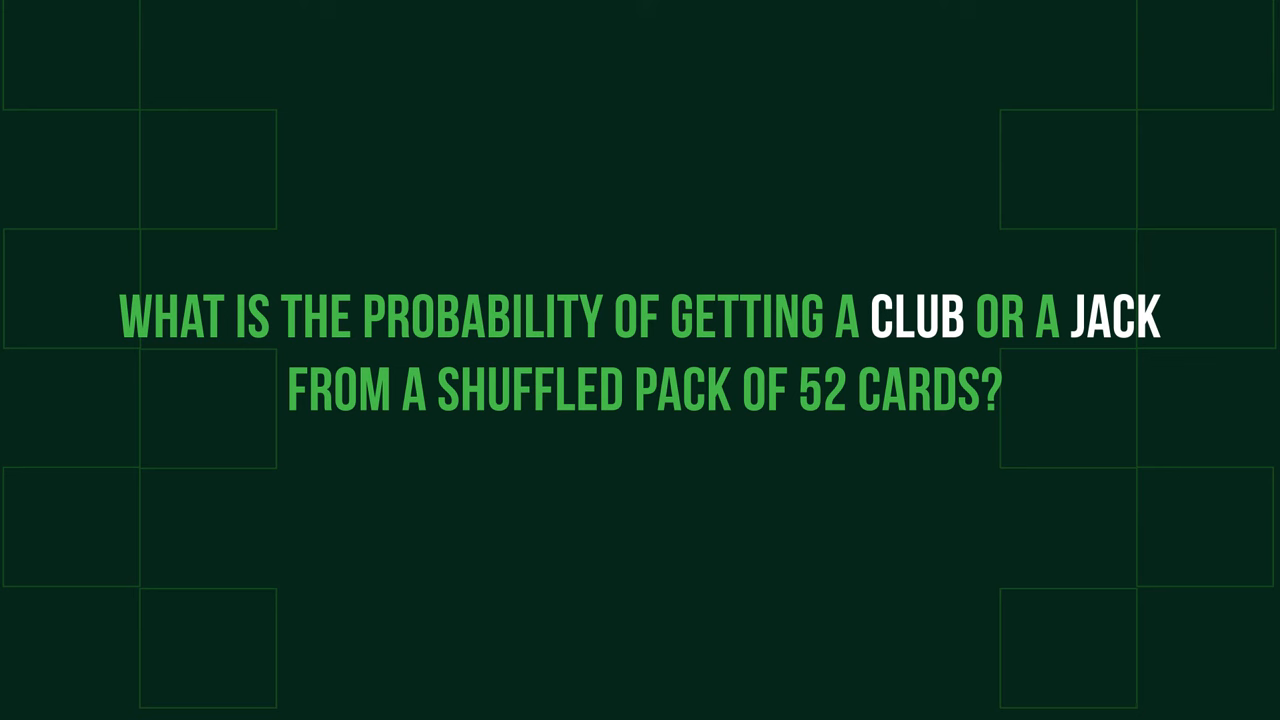